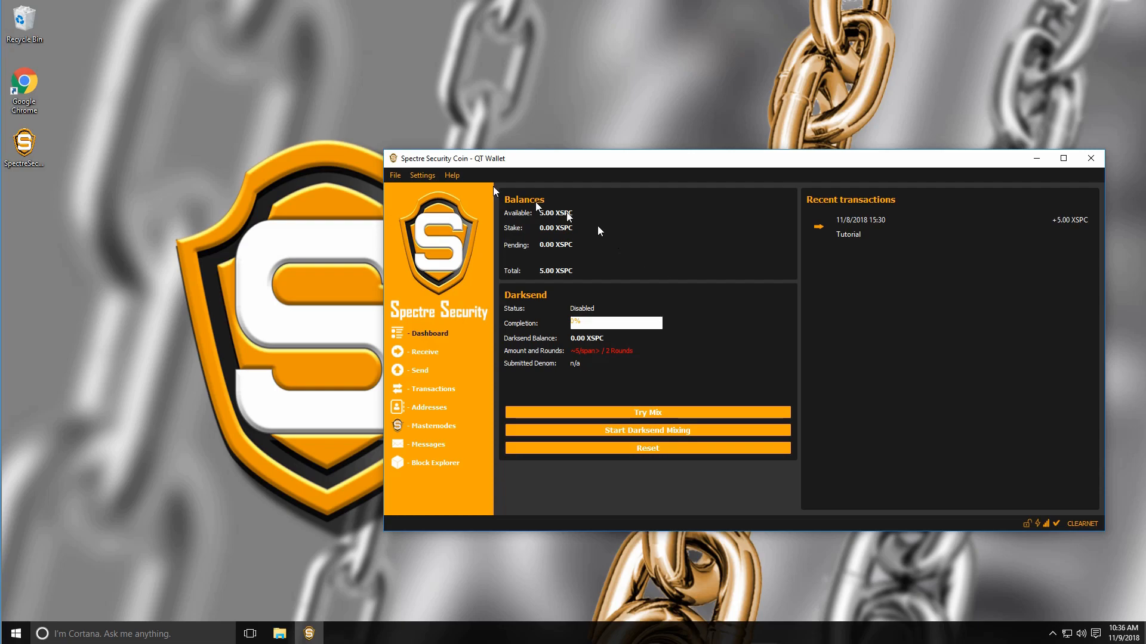
- Open the wallet's Settings menu to reveal the Show AutoBackups option
click(421, 175)
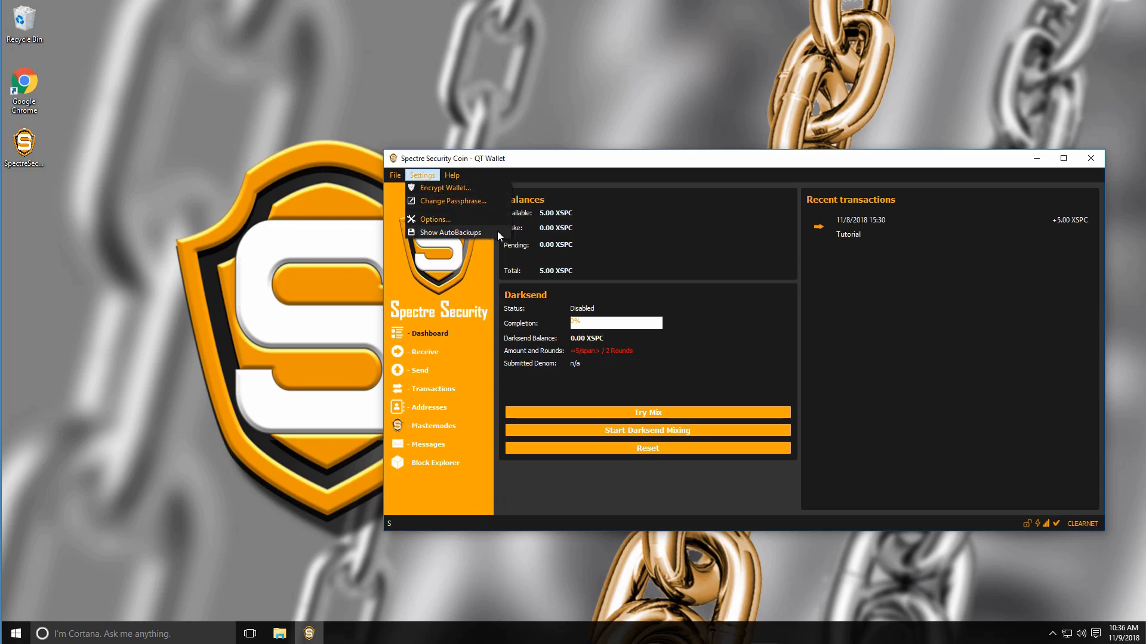
- From Show AutoBackups, reach the SpectreSecurityCoin data folder and copy wallet.dat
click(450, 232)
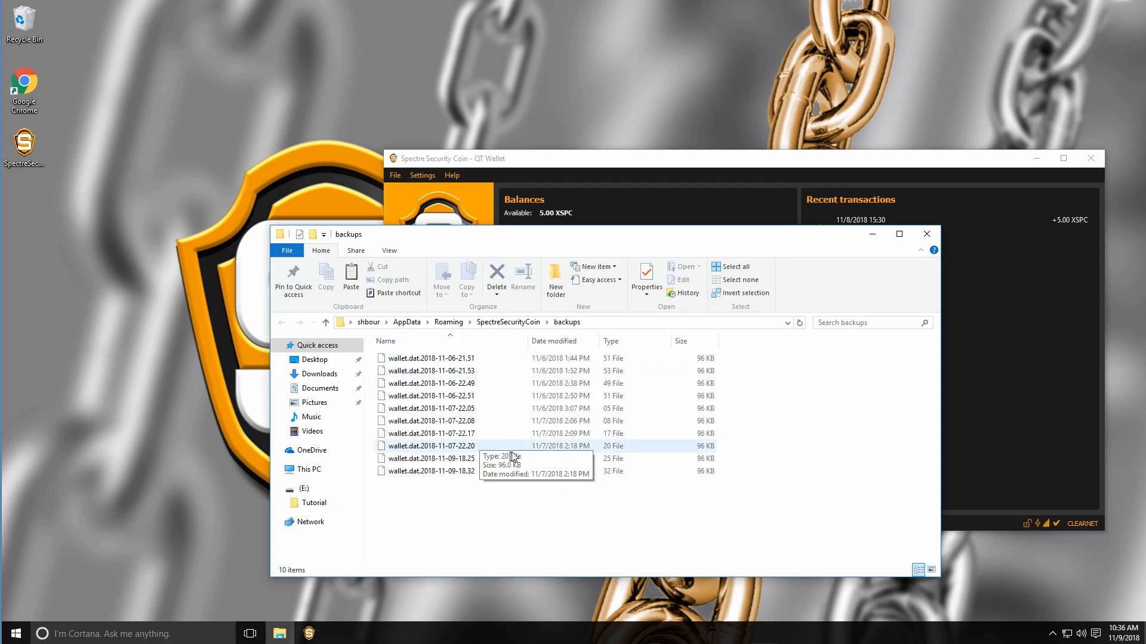
mouse_move(509, 370)
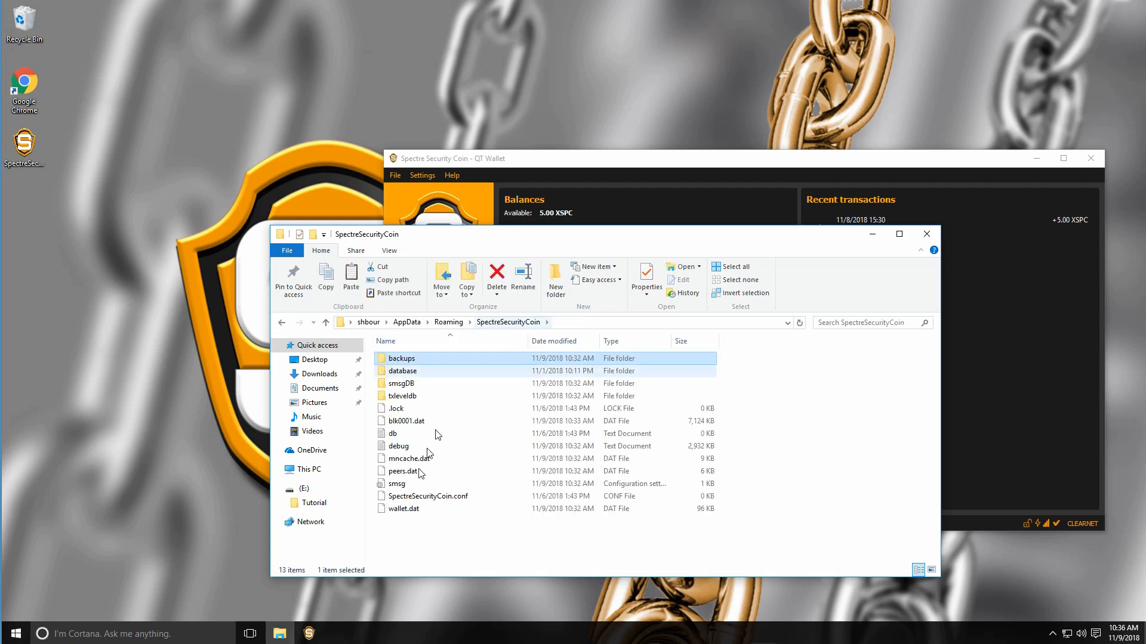
click(402, 508)
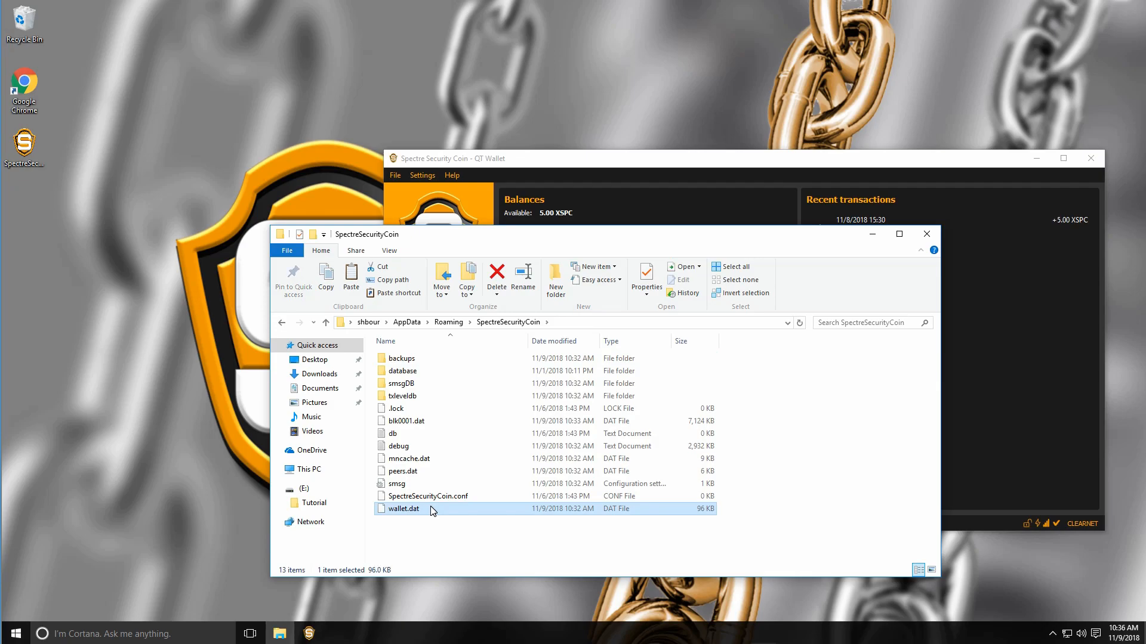
right_click(402, 508)
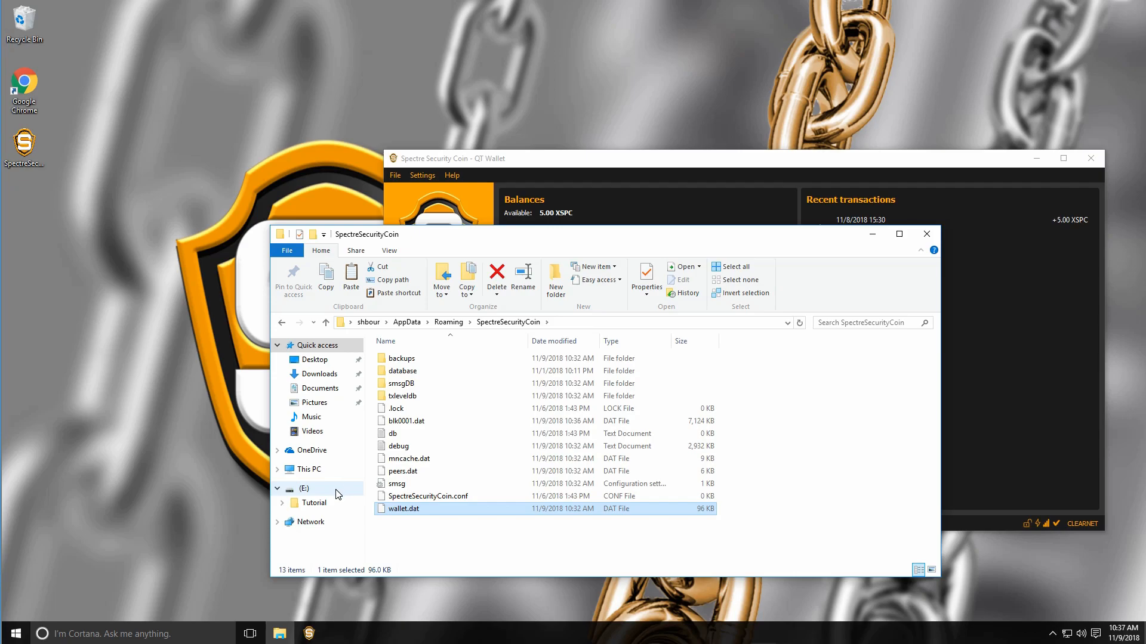
- Paste wallet.dat onto USB drive E: and rename it spectre.dat
click(303, 488)
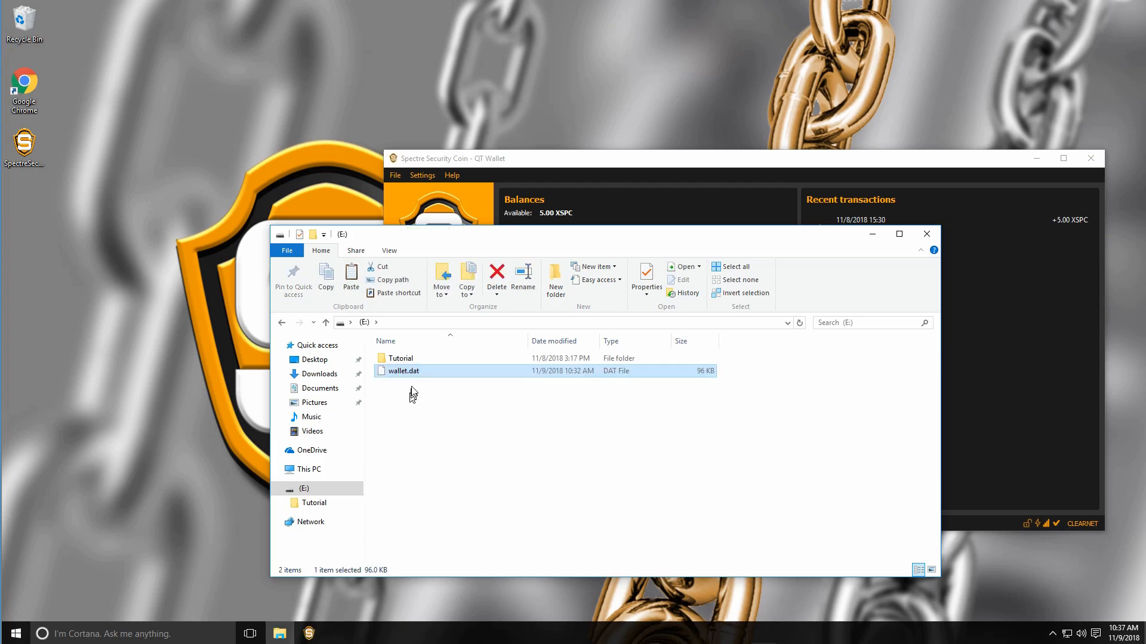
right_click(402, 370)
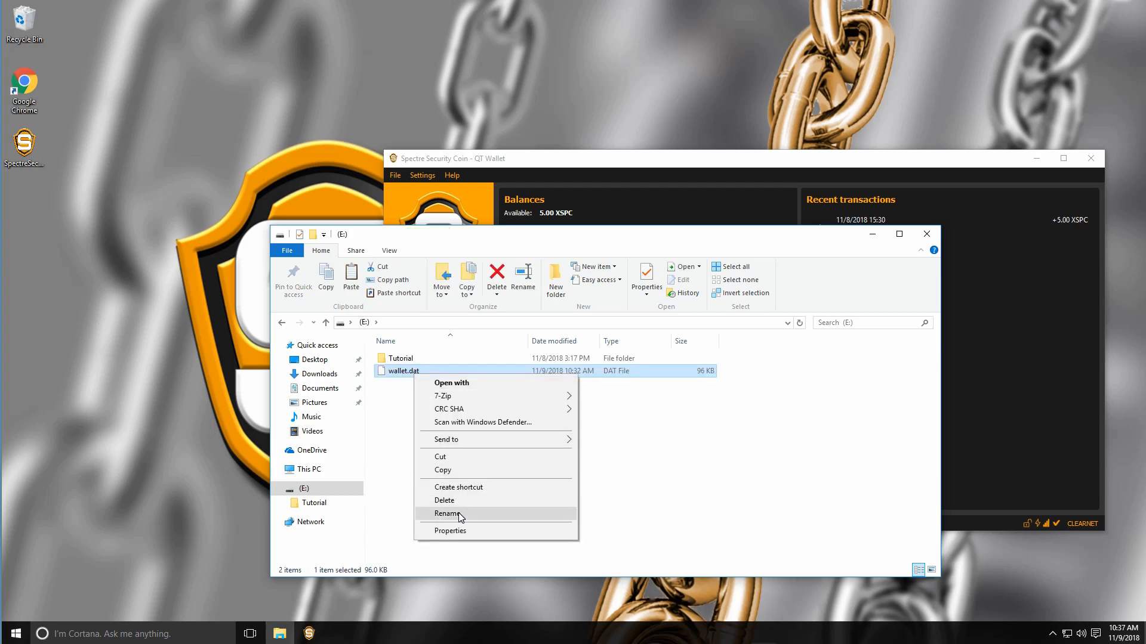
click(447, 513)
text(spectre)
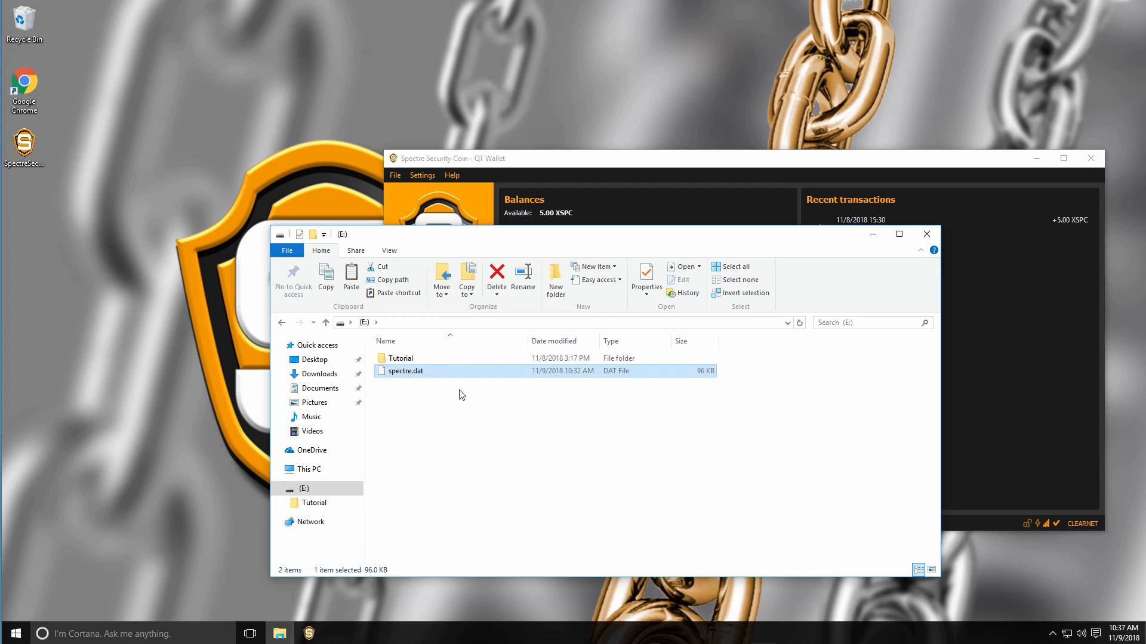
click(460, 395)
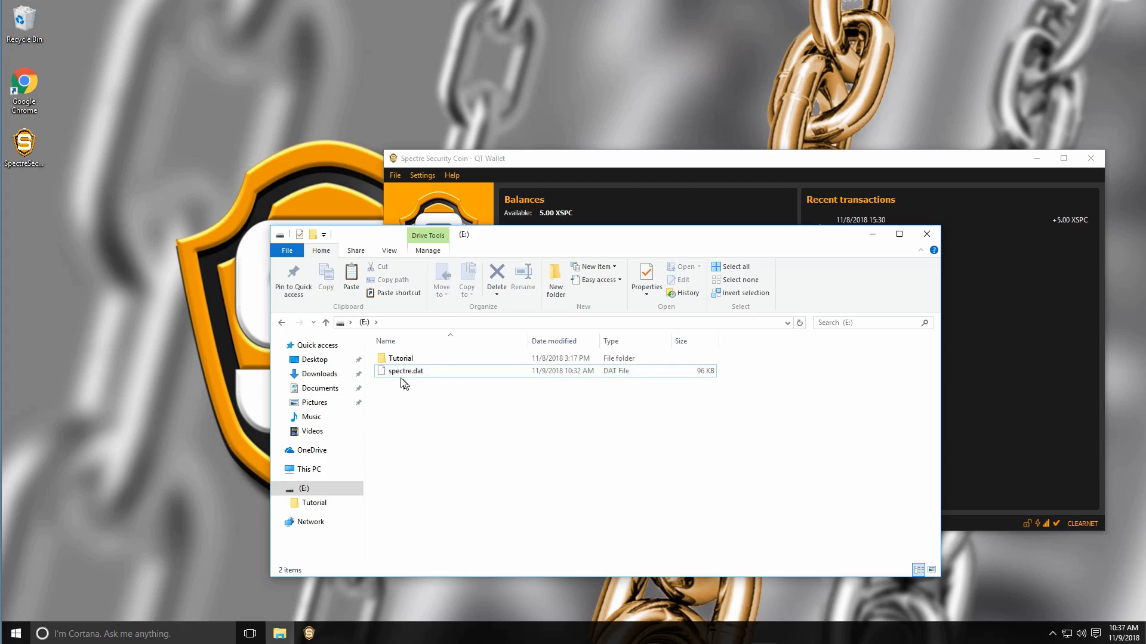
mouse_move(405, 371)
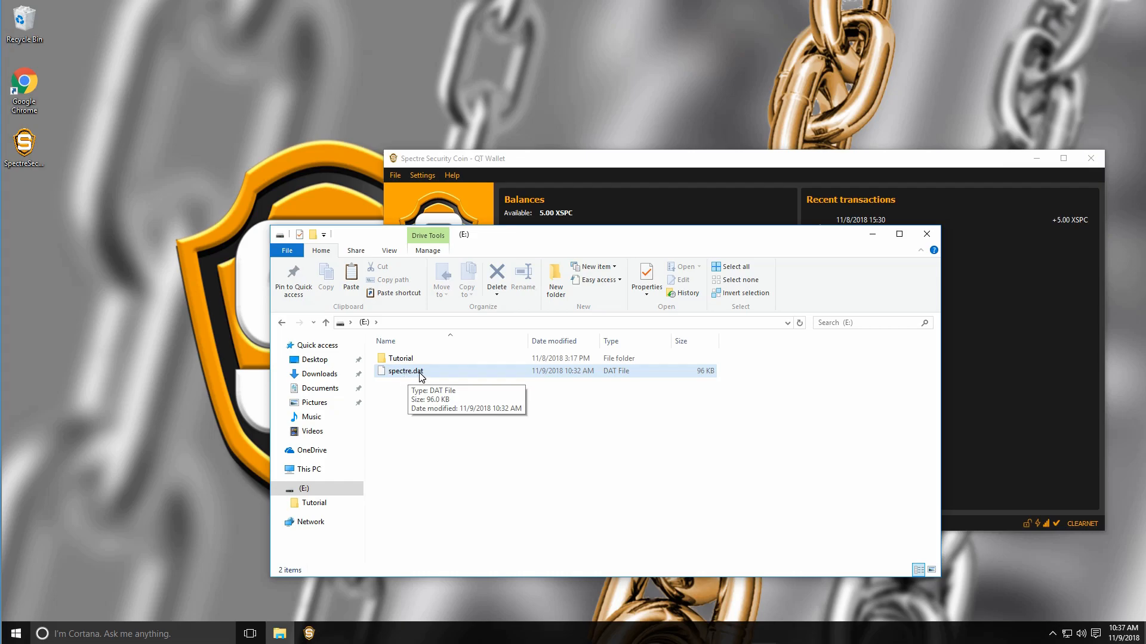
mouse_move(451, 377)
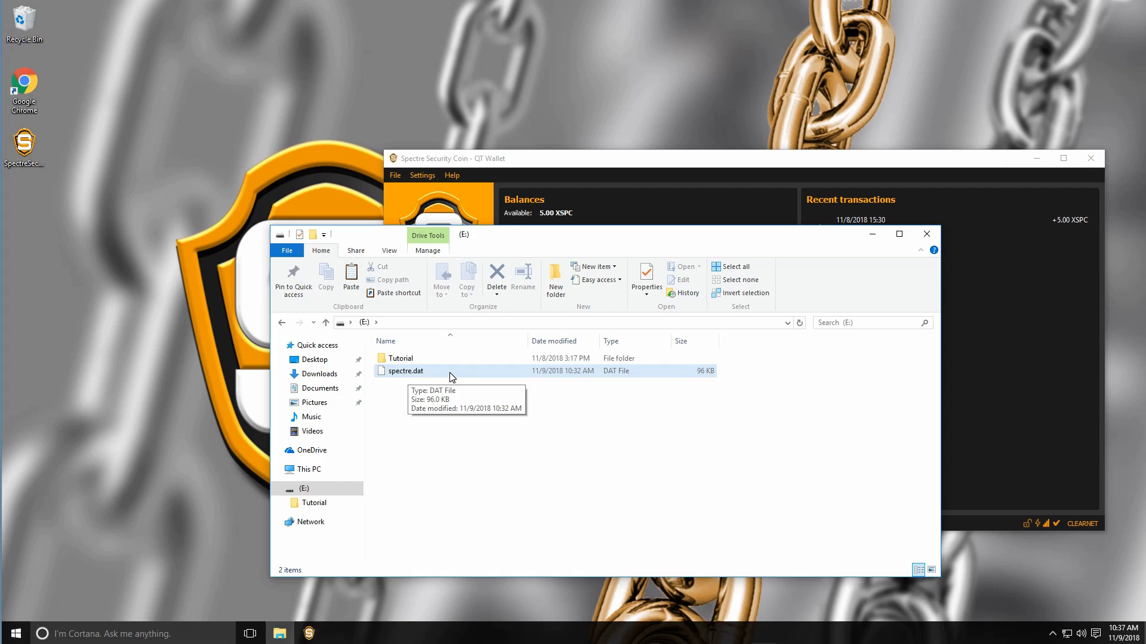
mouse_move(494, 426)
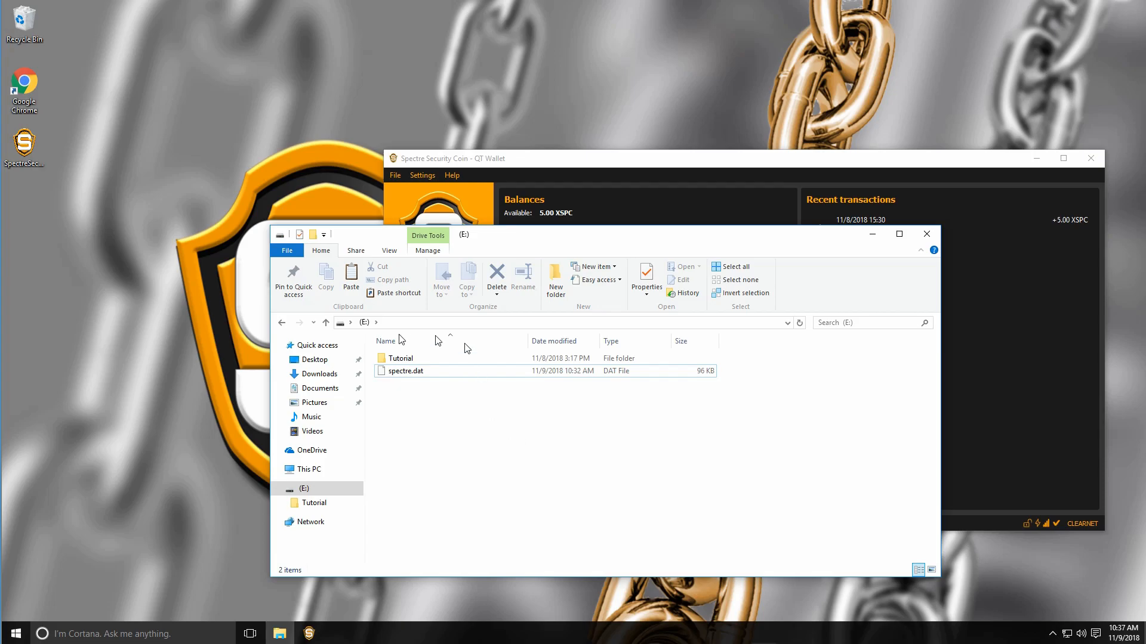
mouse_move(432, 425)
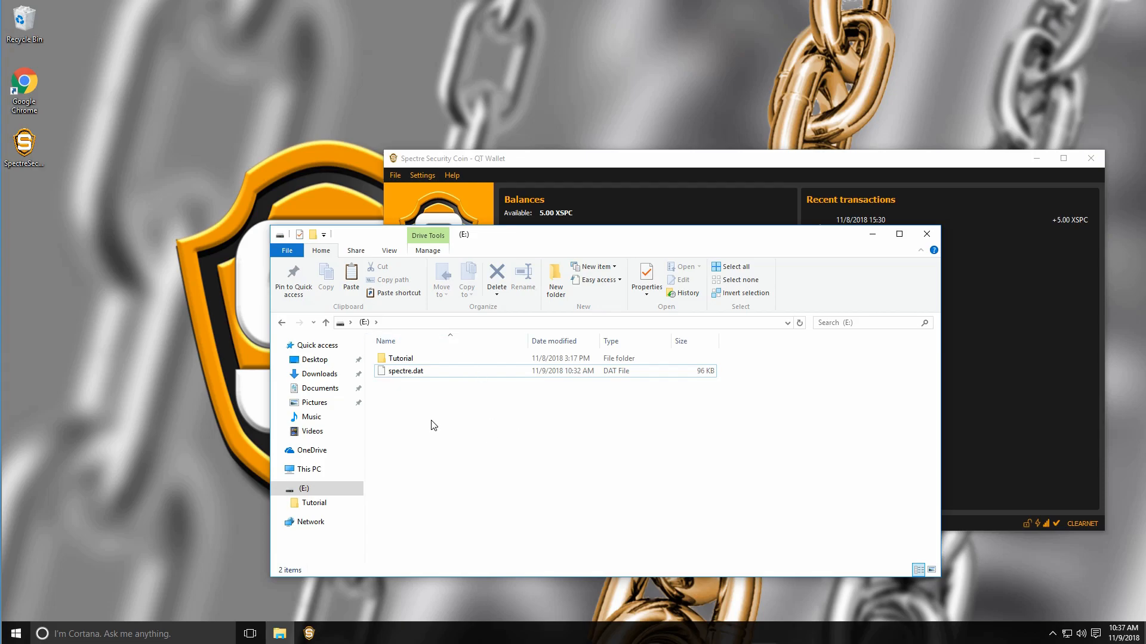
mouse_move(282, 323)
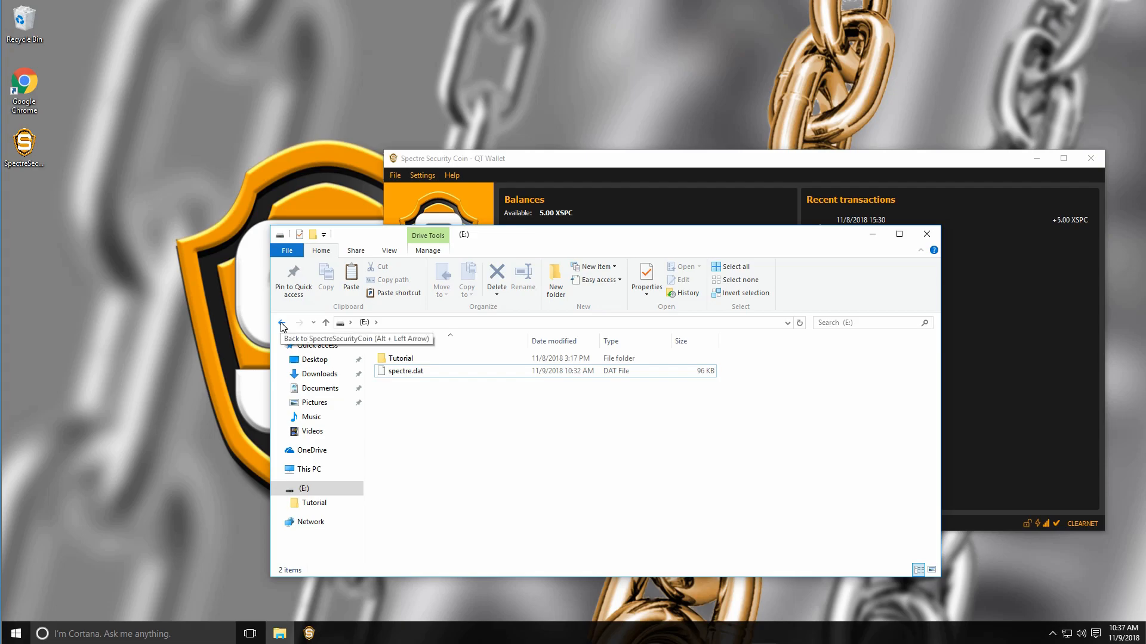
- Delete wallet.dat from the SpectreSecurityCoin data folder, leaving twelve items
click(281, 322)
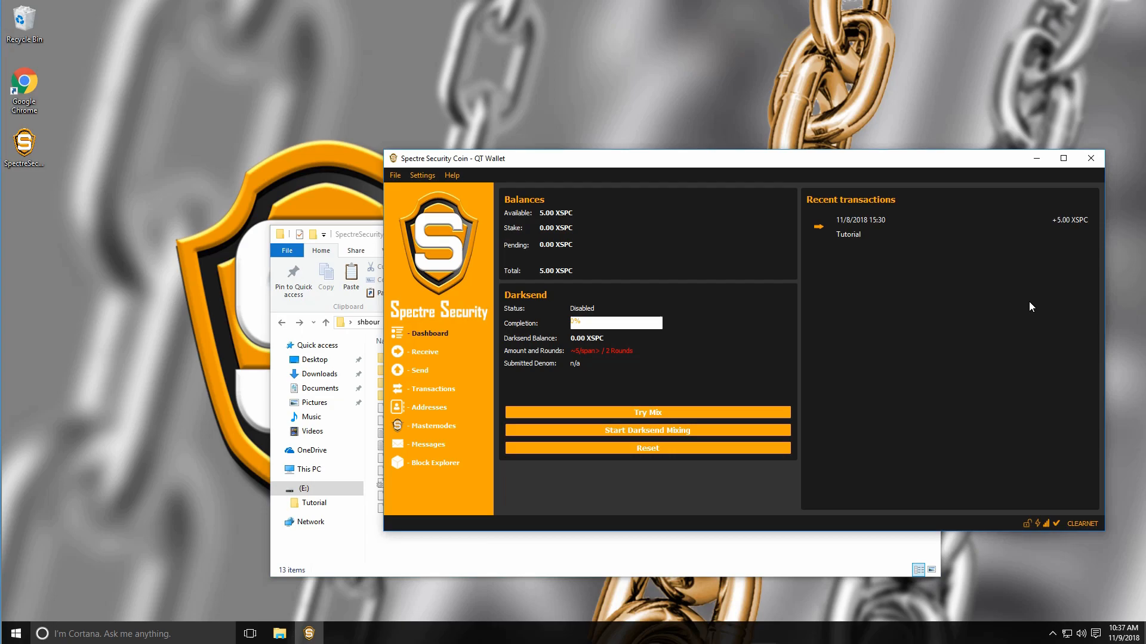
mouse_move(1054, 225)
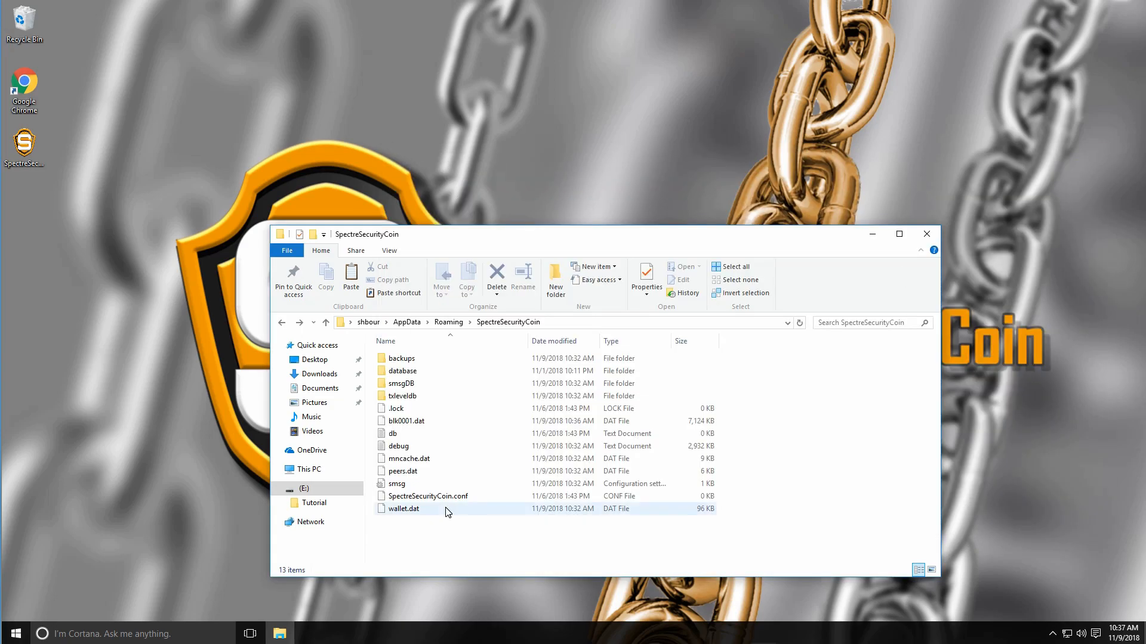
click(405, 508)
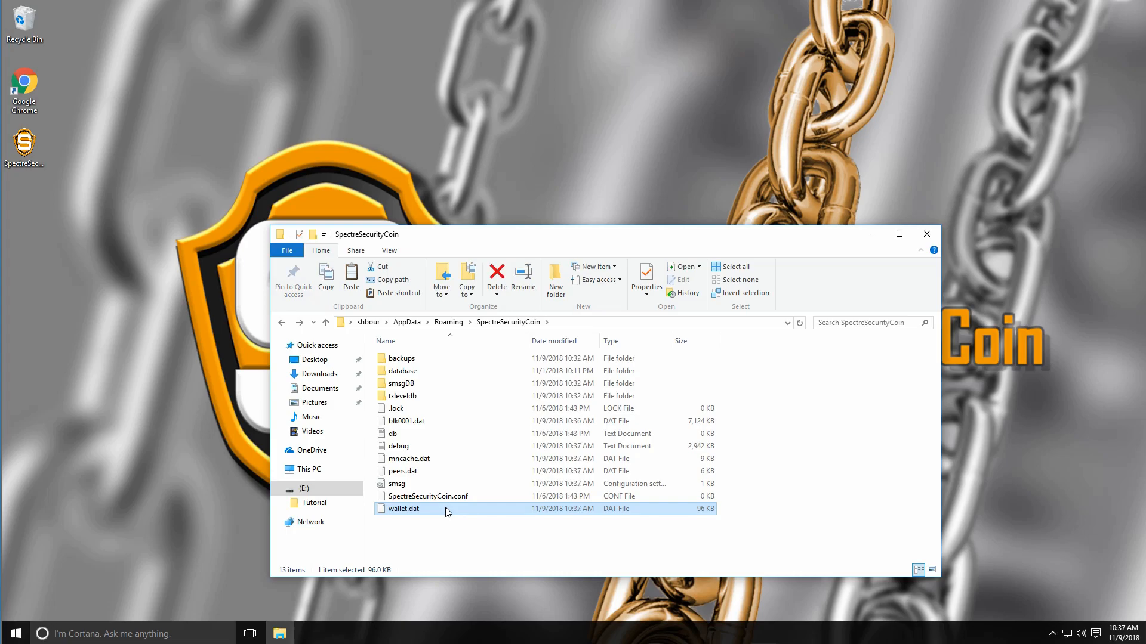
click(497, 278)
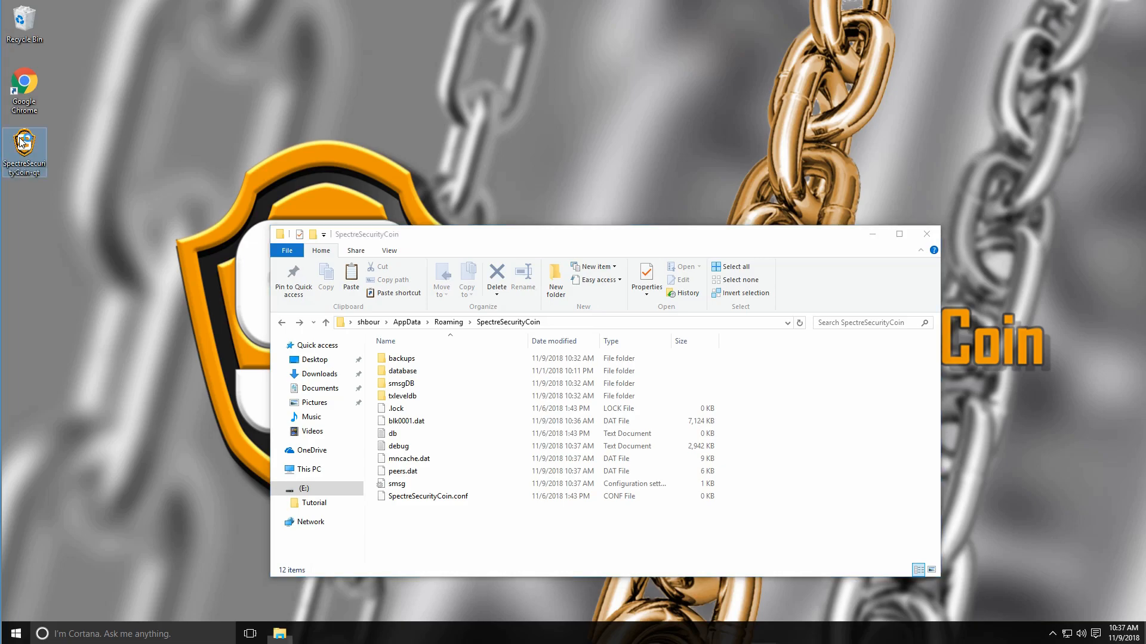
- Launch the wallet from the desktop icon and confirm a 0.00 XSPC balance with no transactions
double_click(24, 146)
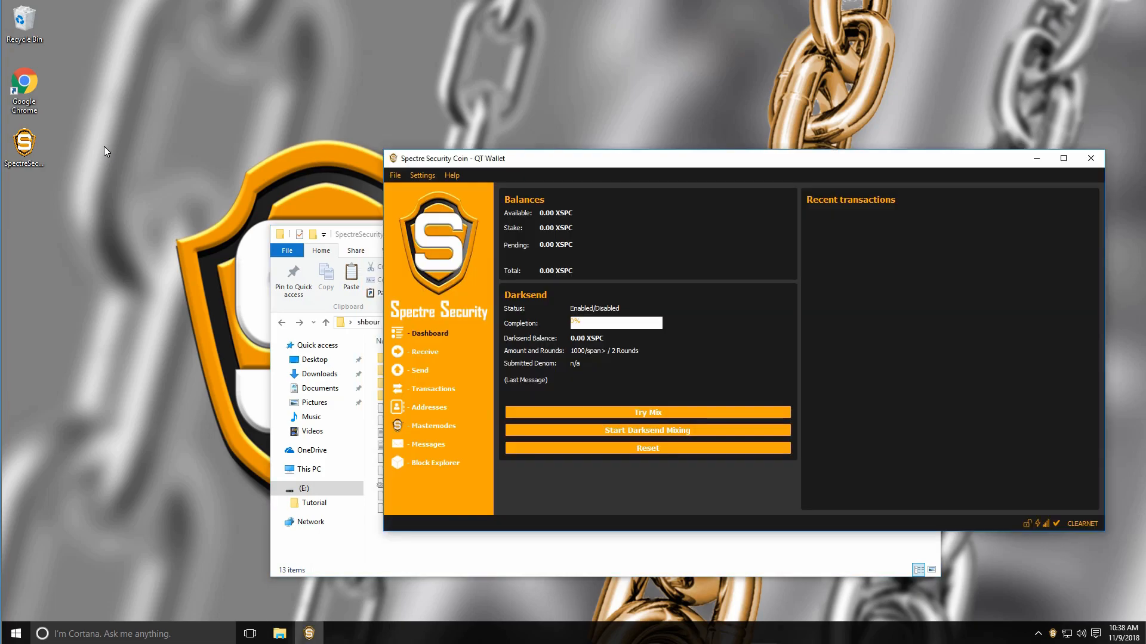
mouse_move(854, 271)
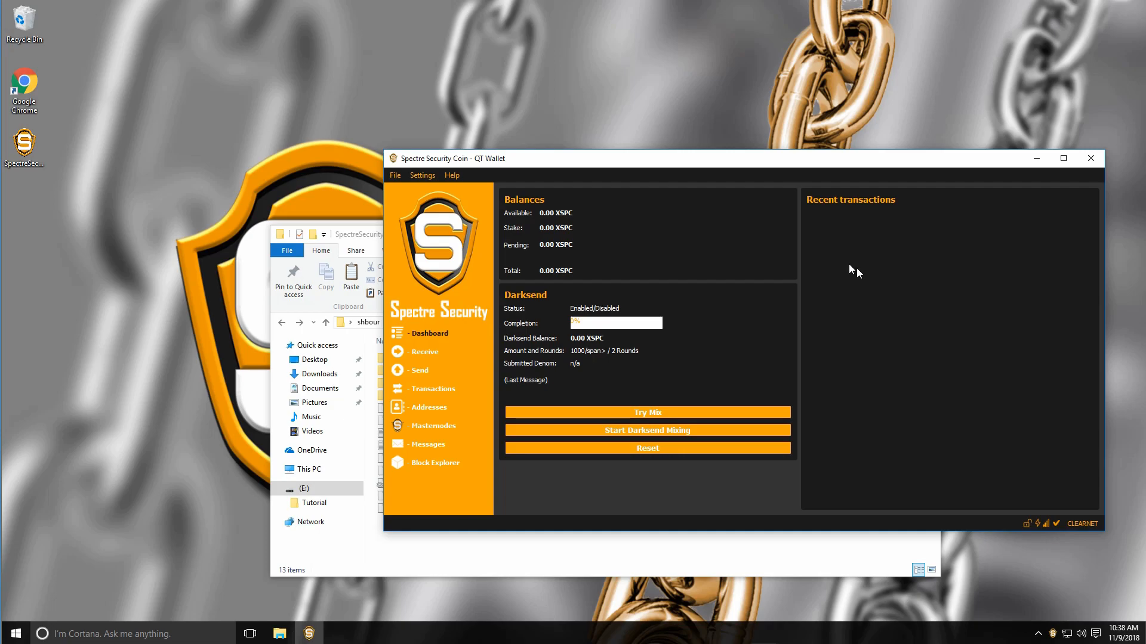
mouse_move(855, 292)
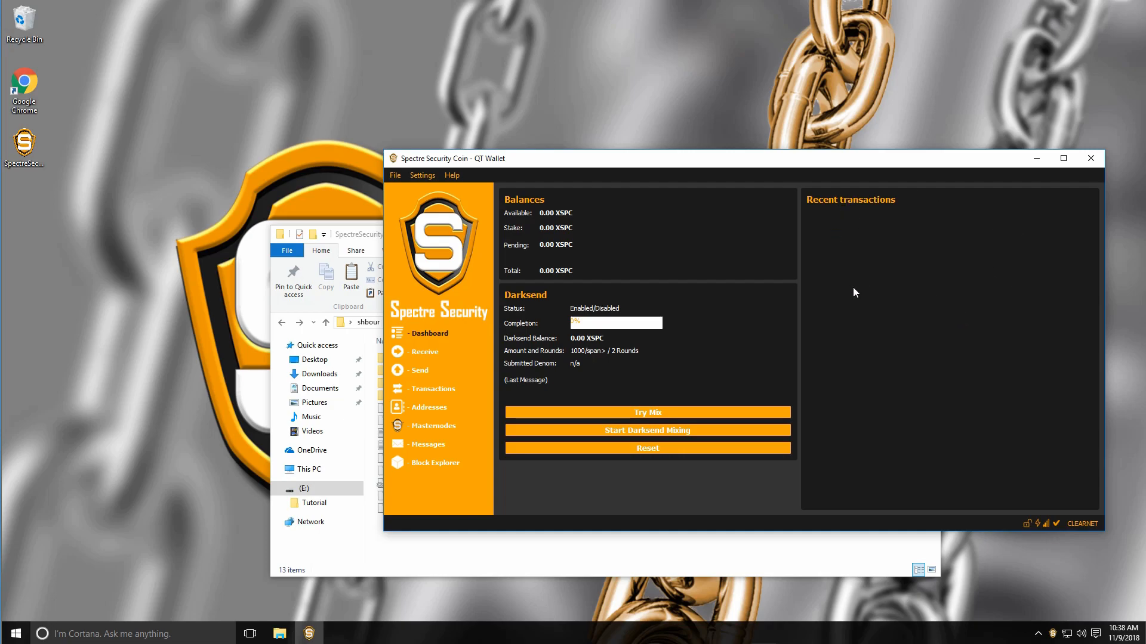
mouse_move(802, 468)
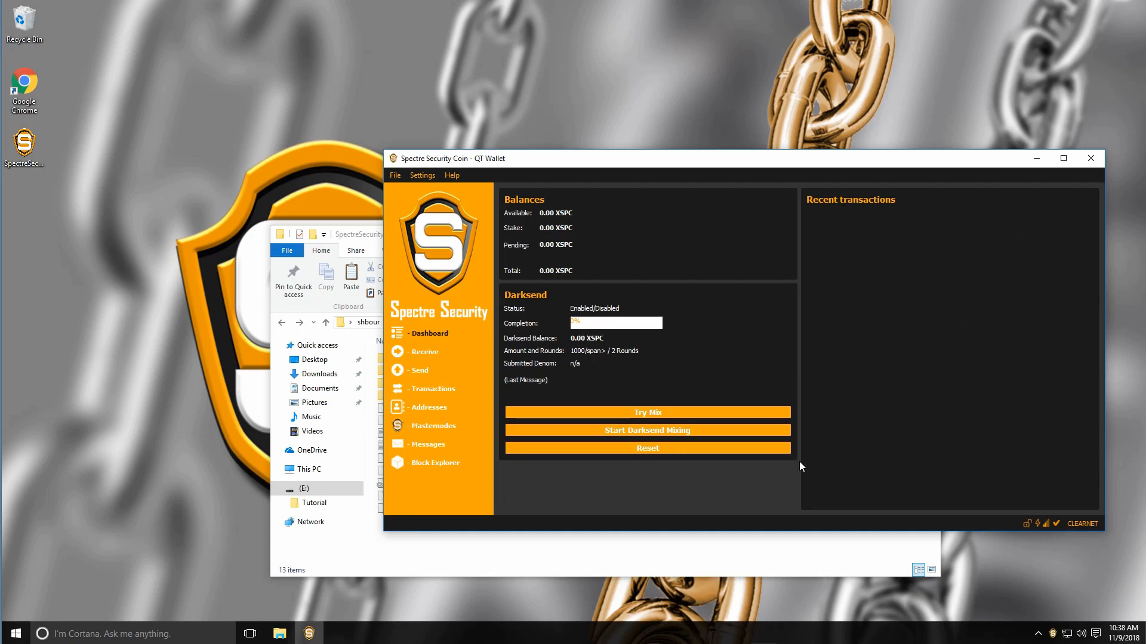
mouse_move(1102, 170)
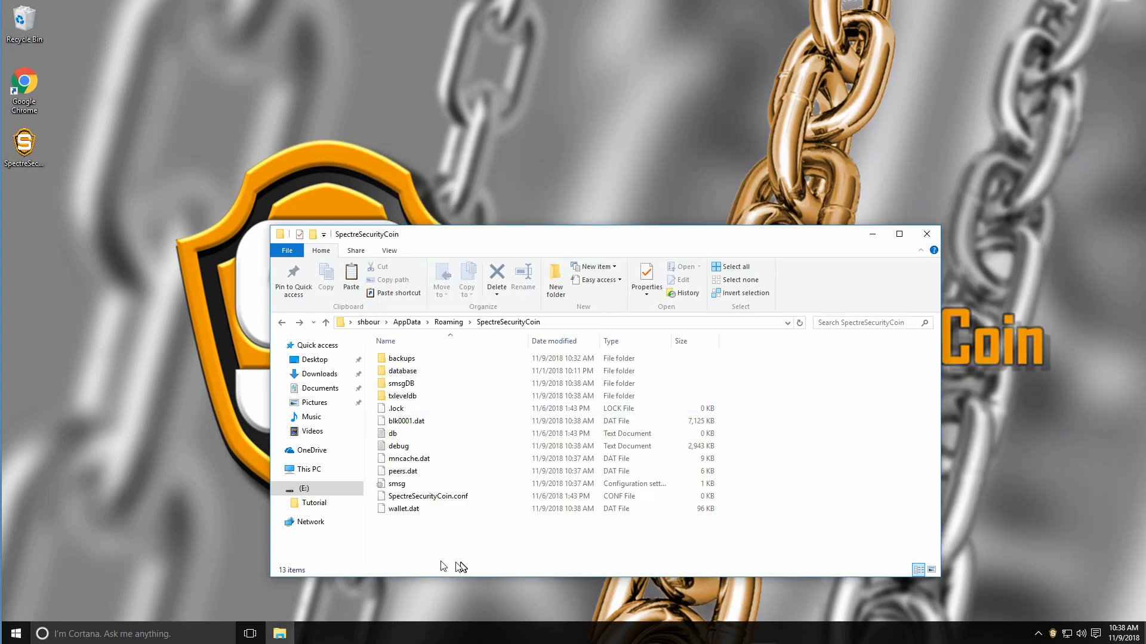
- Copy spectre.dat from drive E: into the SpectreSecurityCoin folder, replacing wallet.dat
click(303, 488)
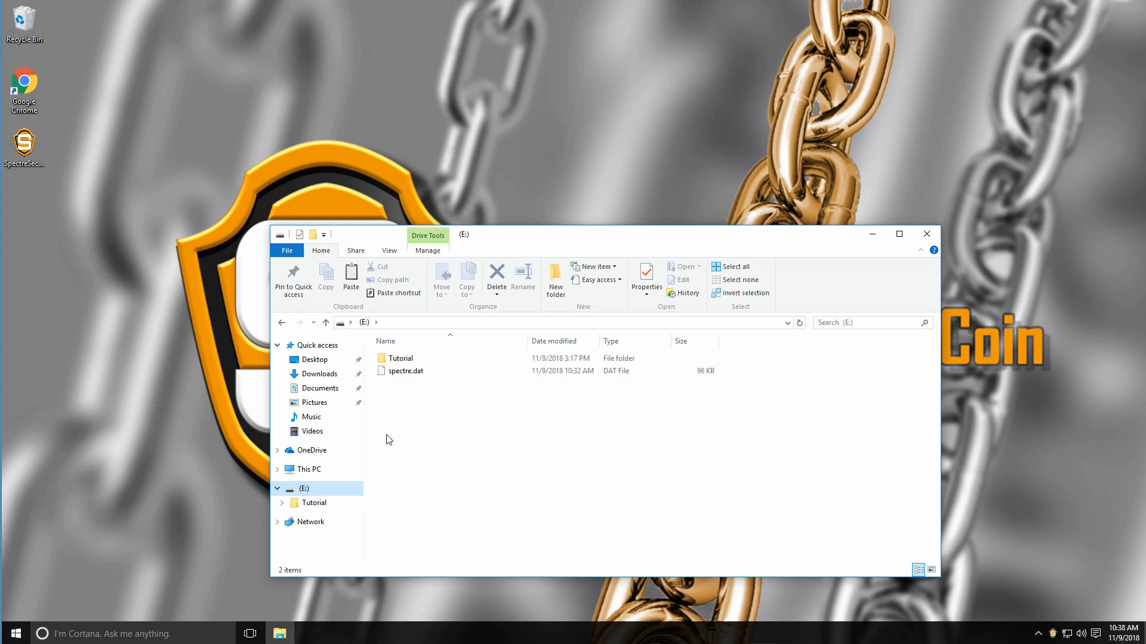
right_click(406, 370)
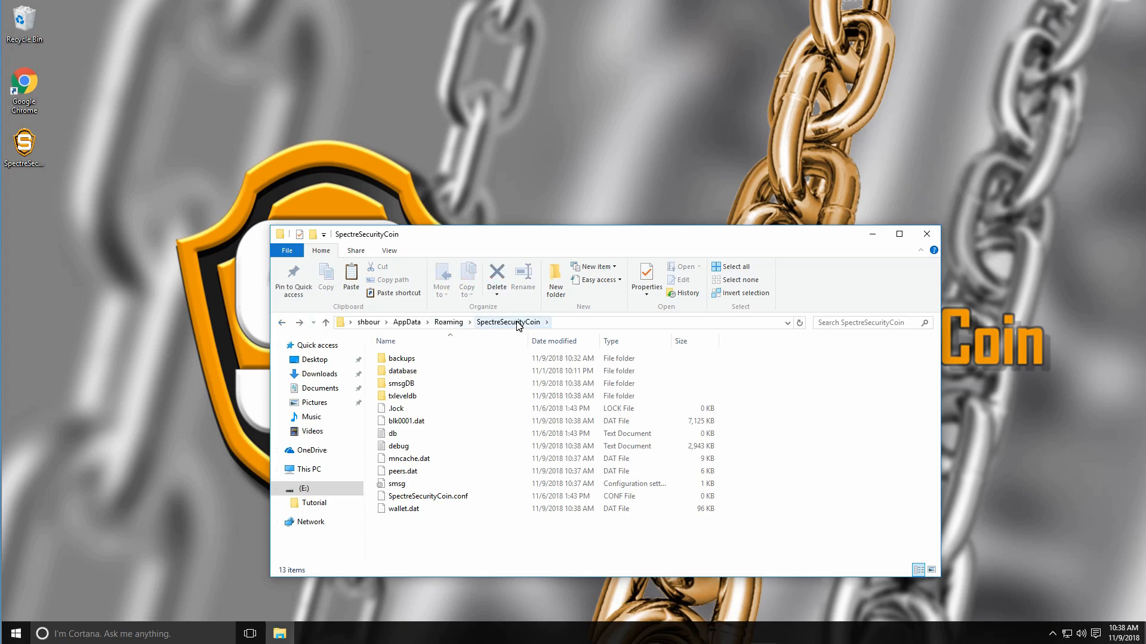
mouse_move(503, 522)
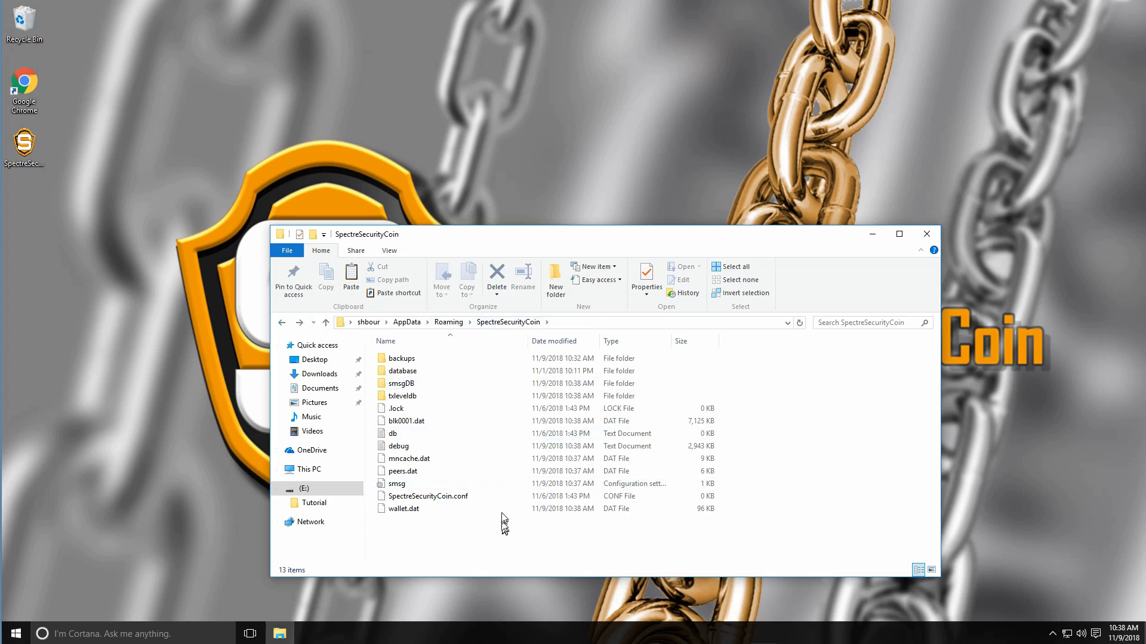
click(404, 509)
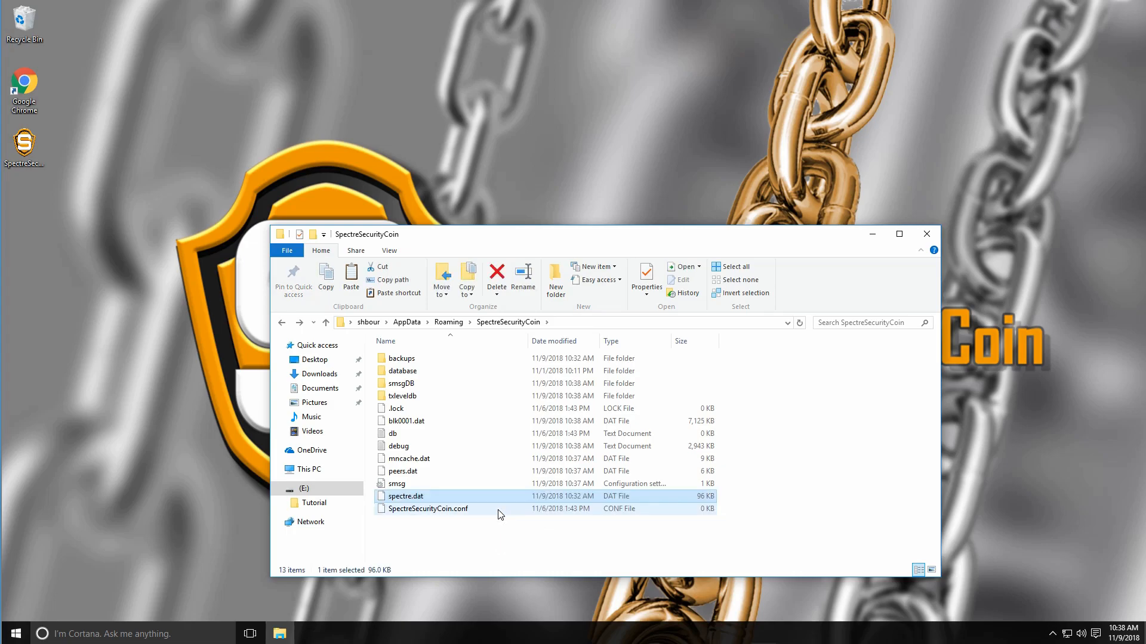
- Rename the restored spectre.dat to wallet.dat in the data folder
right_click(404, 496)
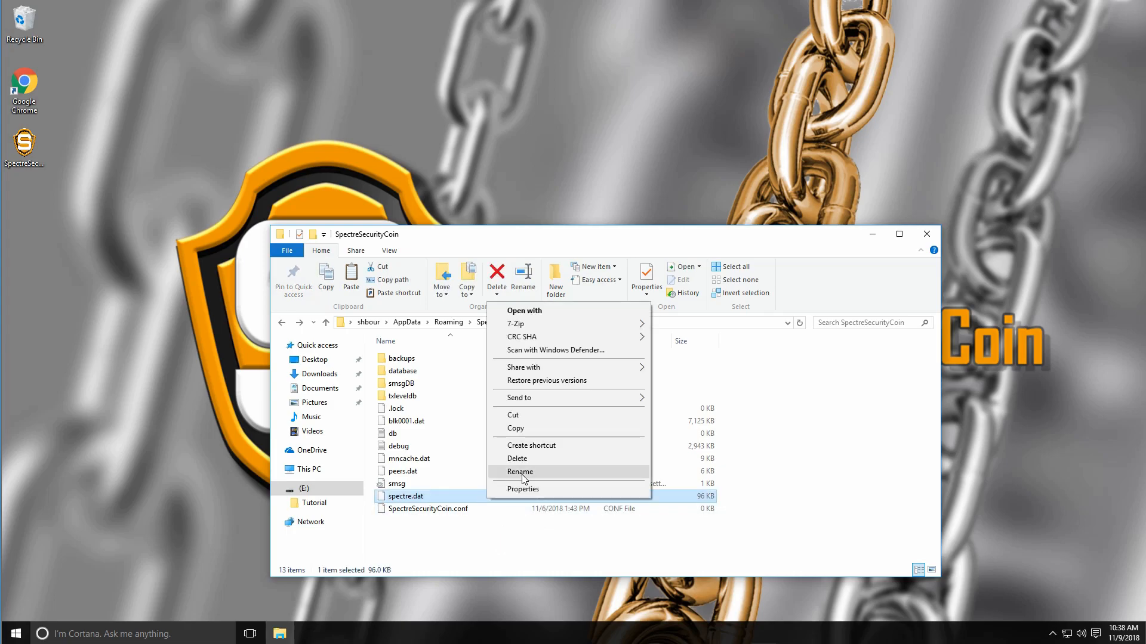
click(520, 472)
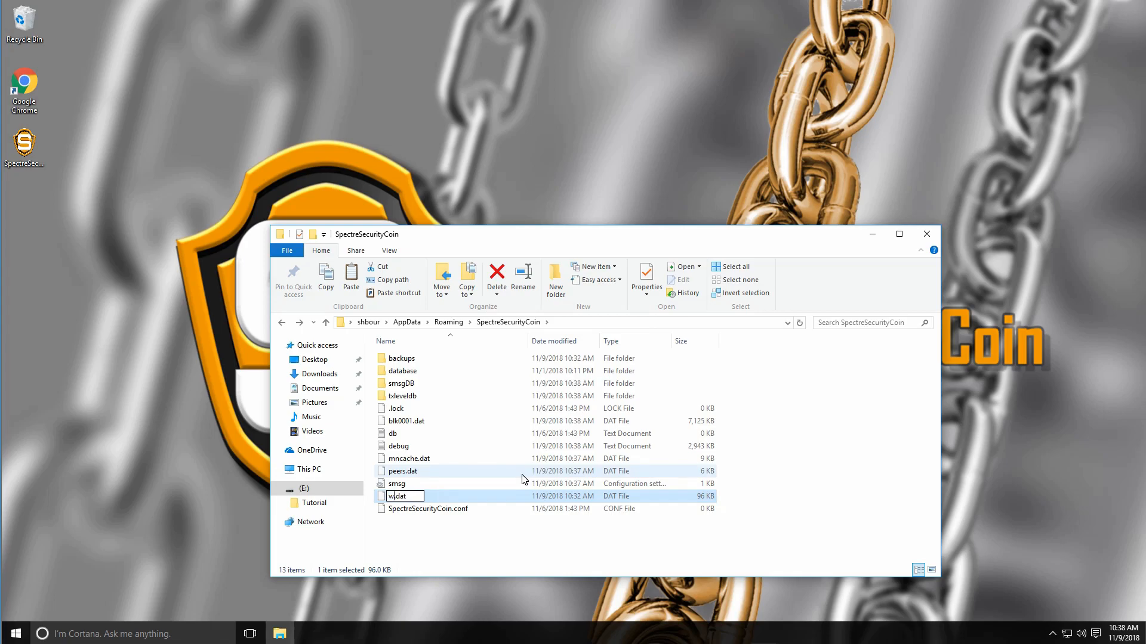
key(Return)
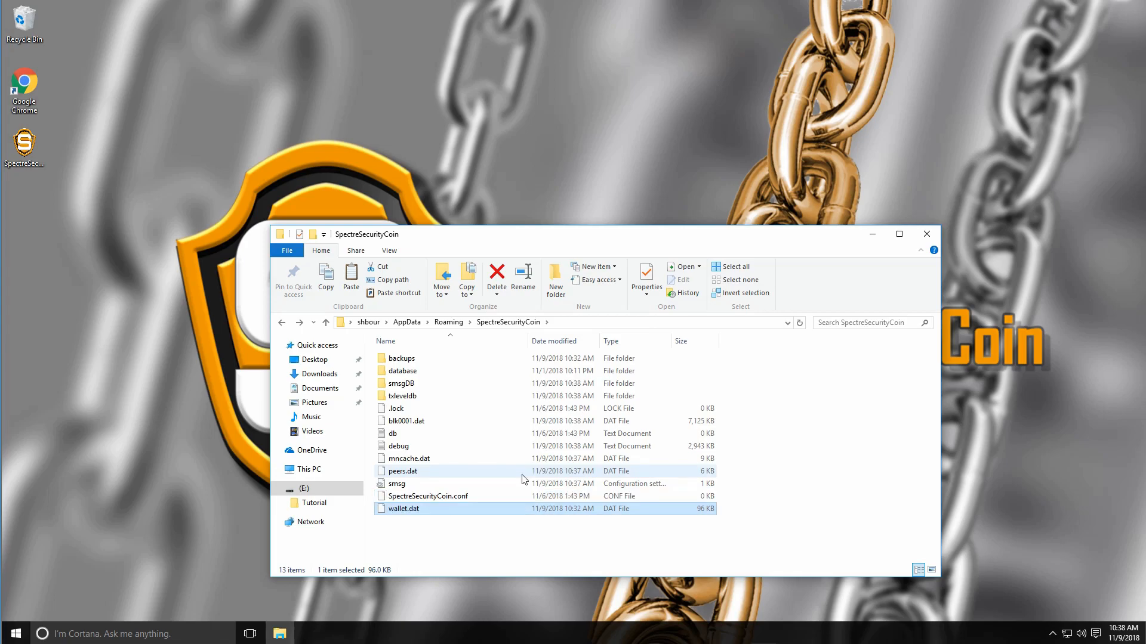
click(565, 541)
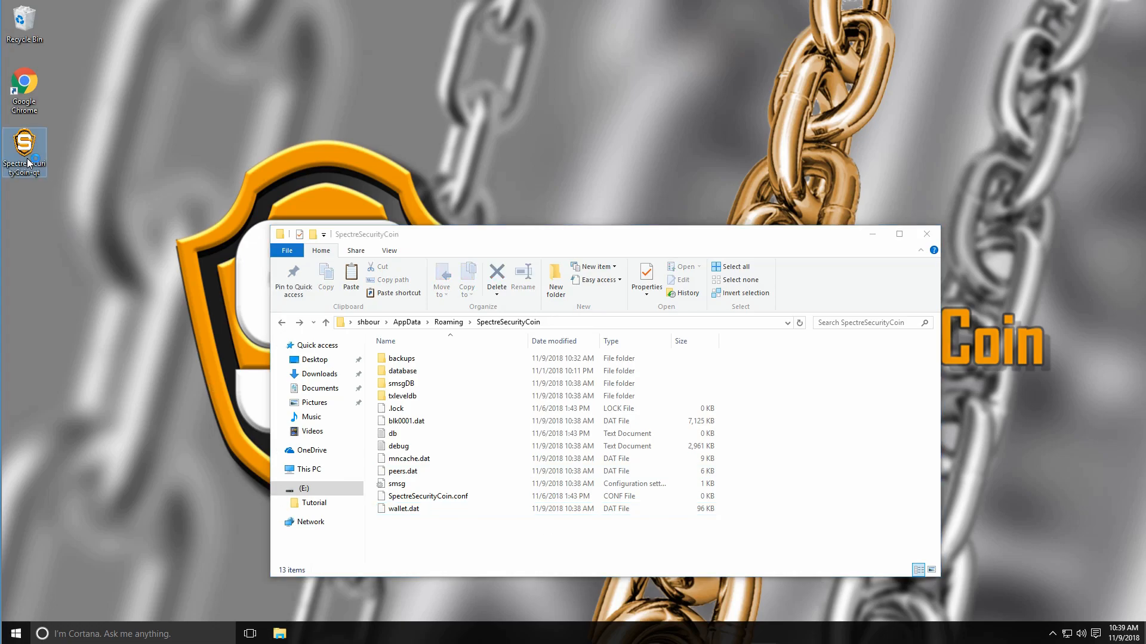
- Relaunch the wallet so the Dashboard shows 5.00 XSPC and the +5.00 Tutorial transaction
double_click(24, 150)
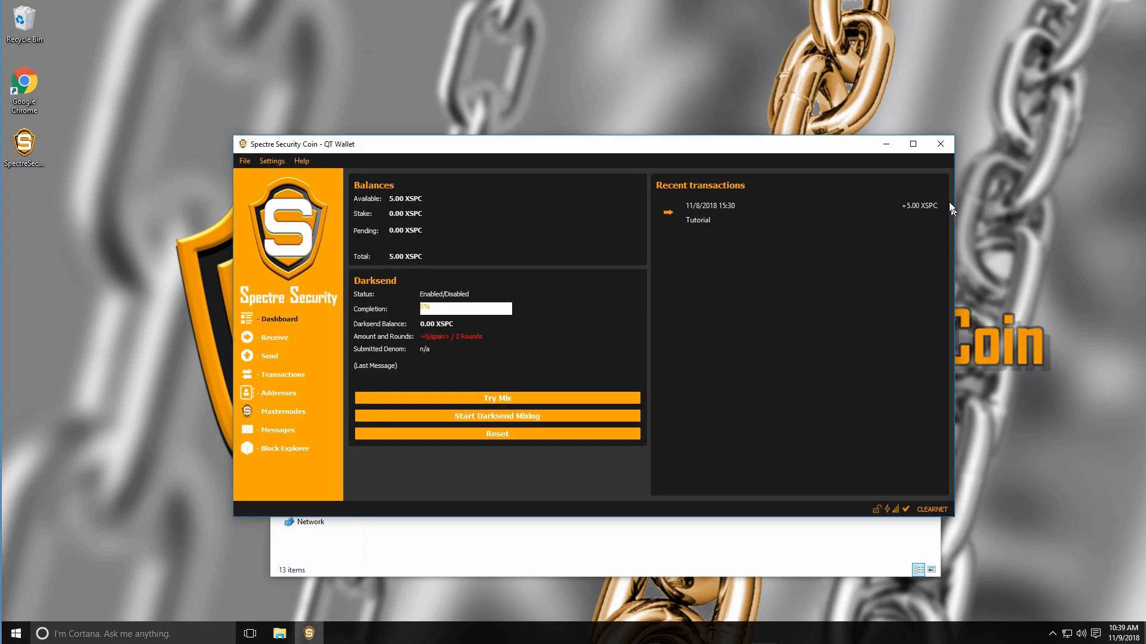
mouse_move(645, 336)
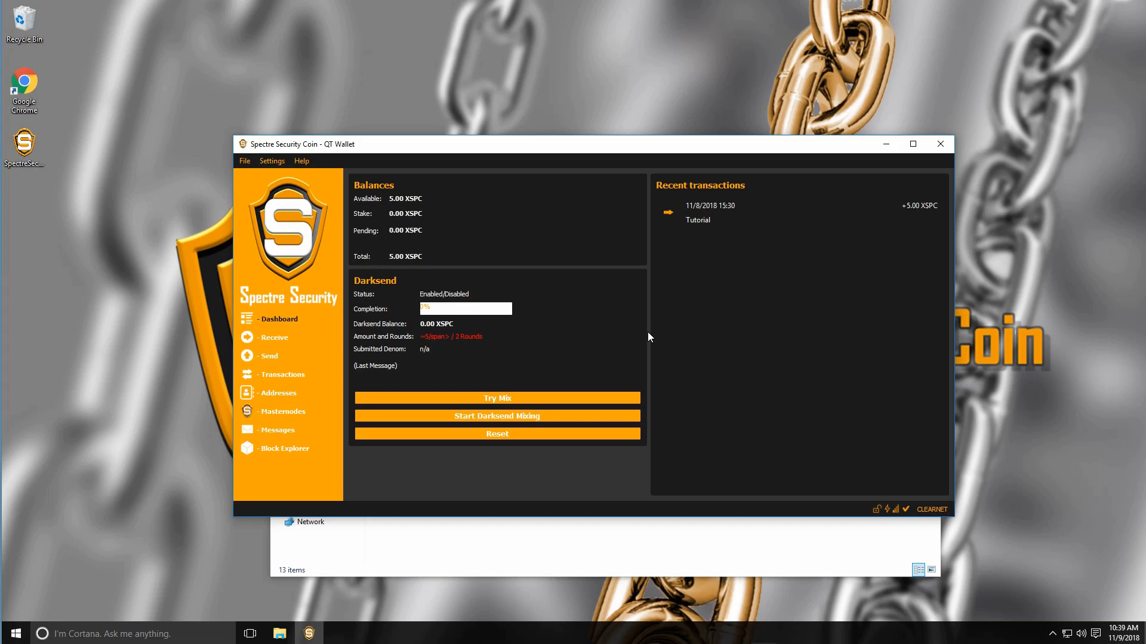
mouse_move(659, 343)
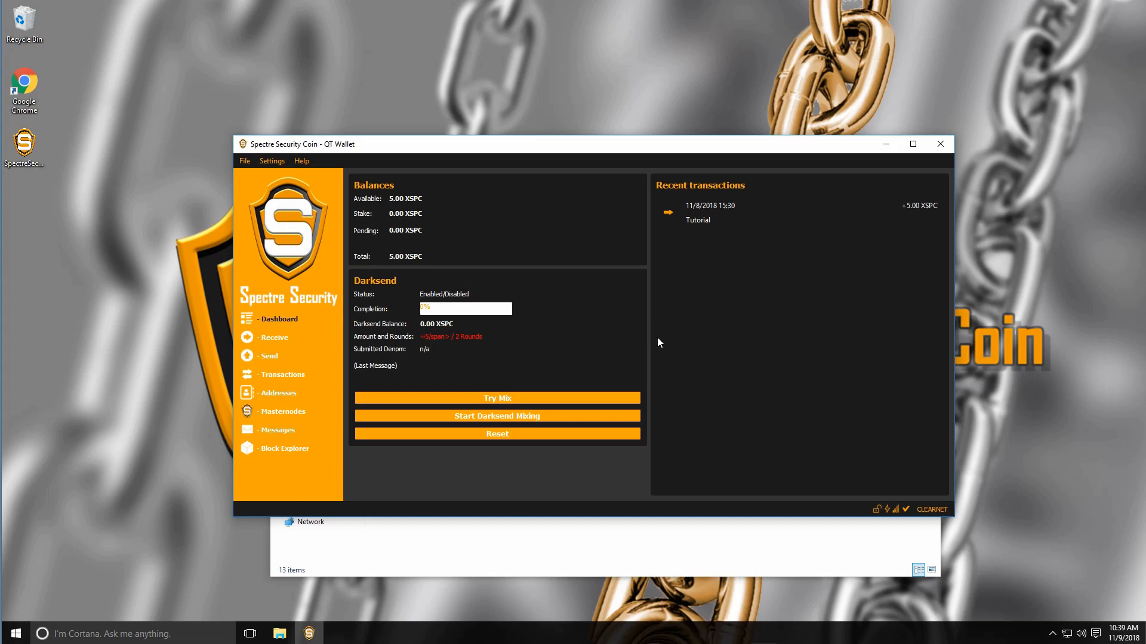